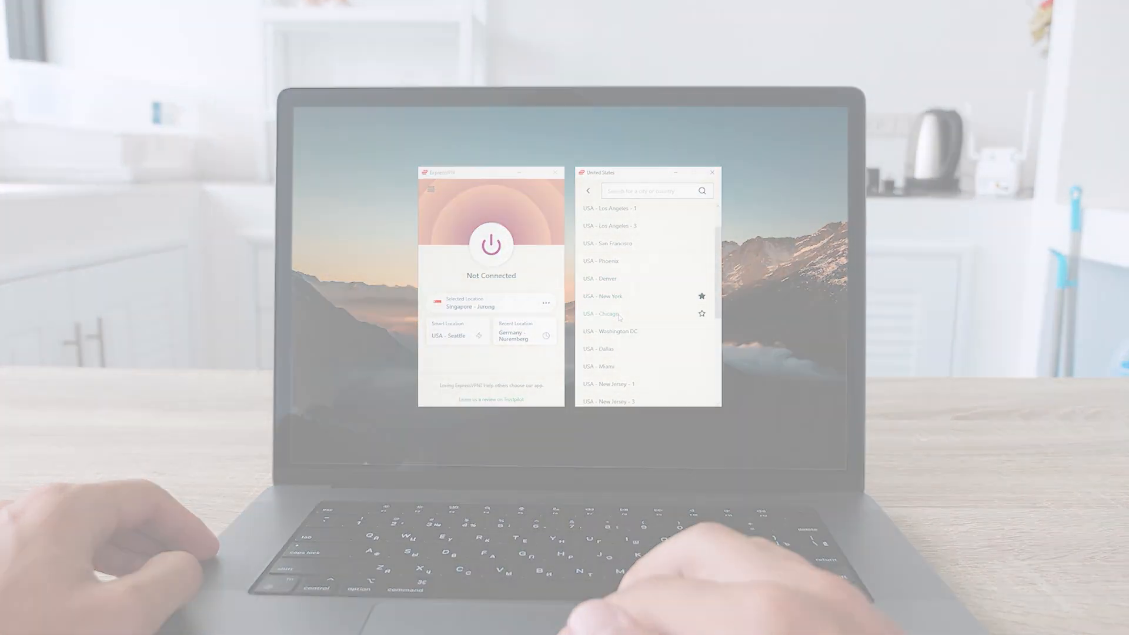
# - Browse the ExpressVPN locations list and open the hamburger menu beside NordVPN and Surfshark
pyautogui.click(601, 314)
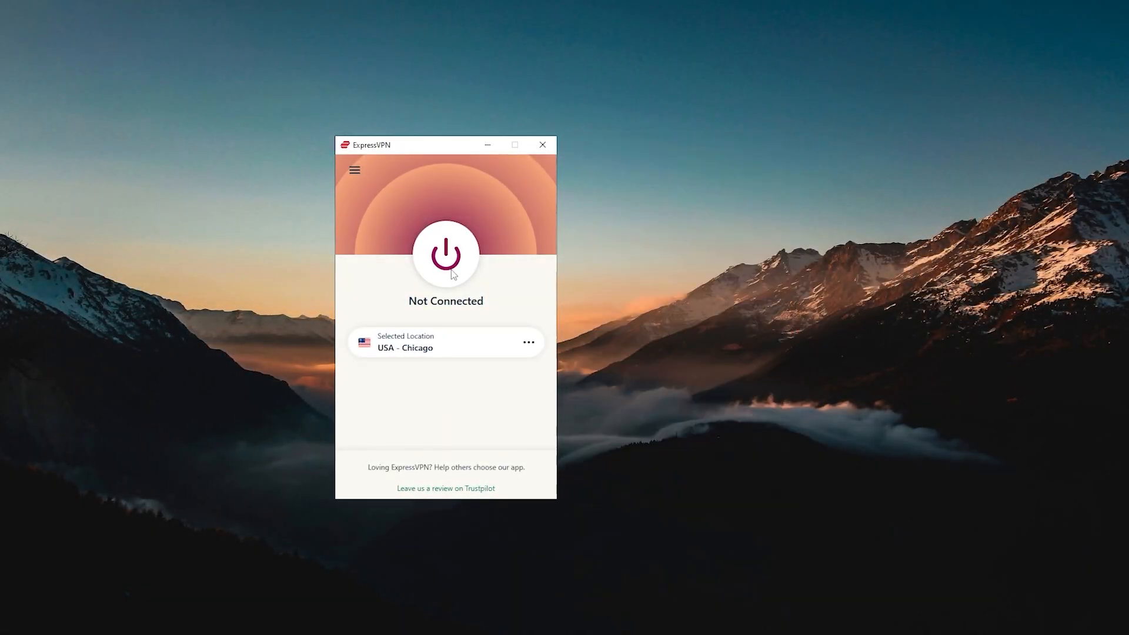
pyautogui.click(445, 254)
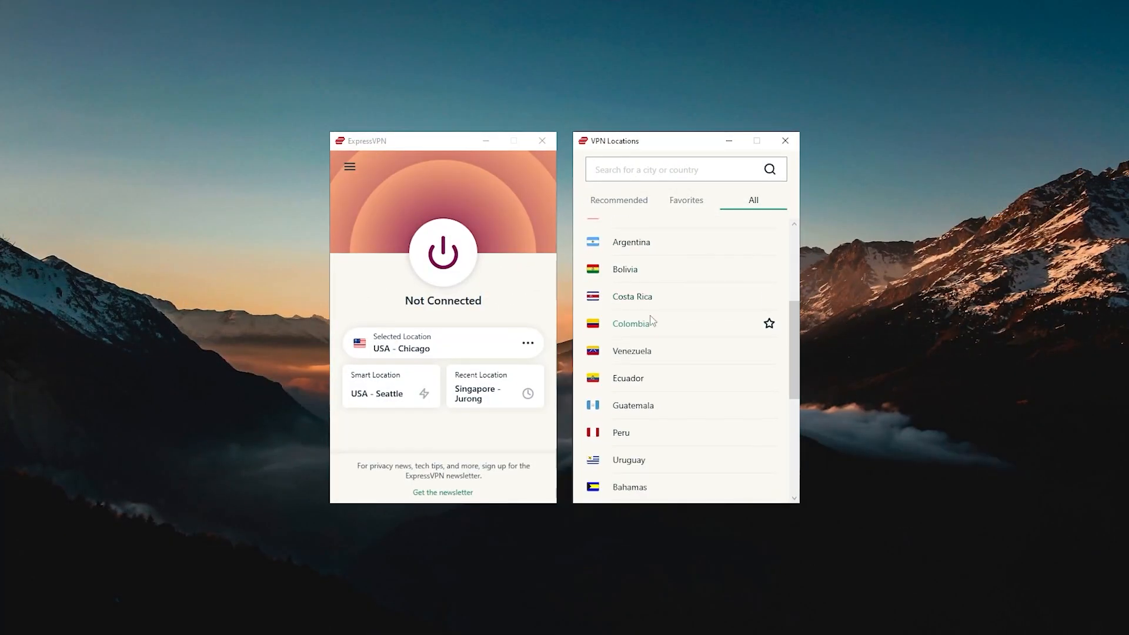
pyautogui.scroll(-3)
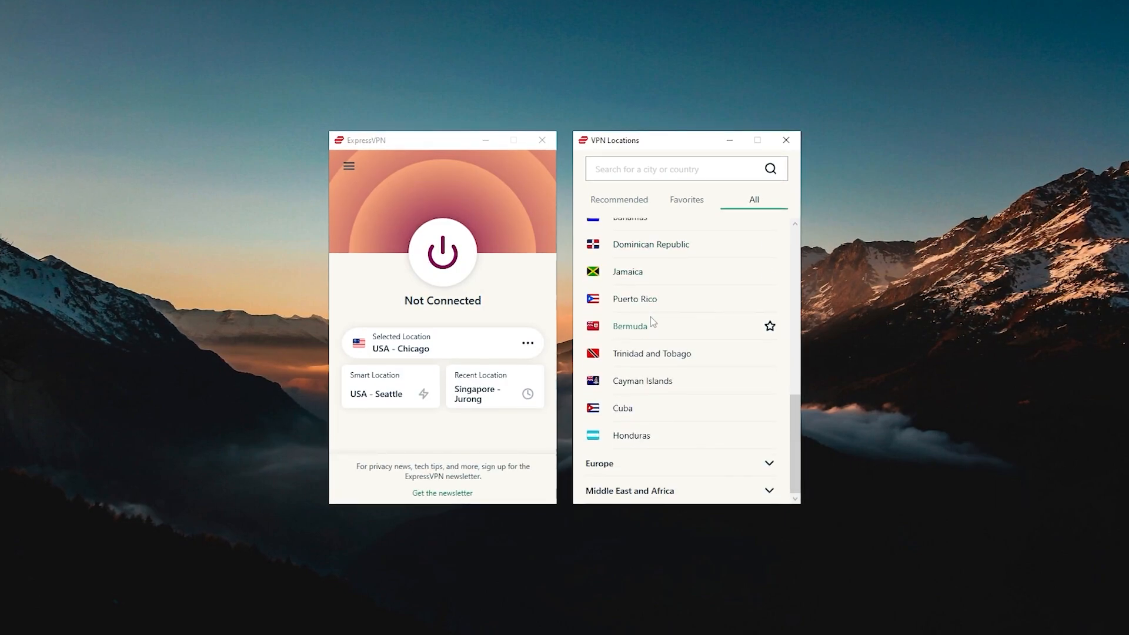
pyautogui.scroll(-3)
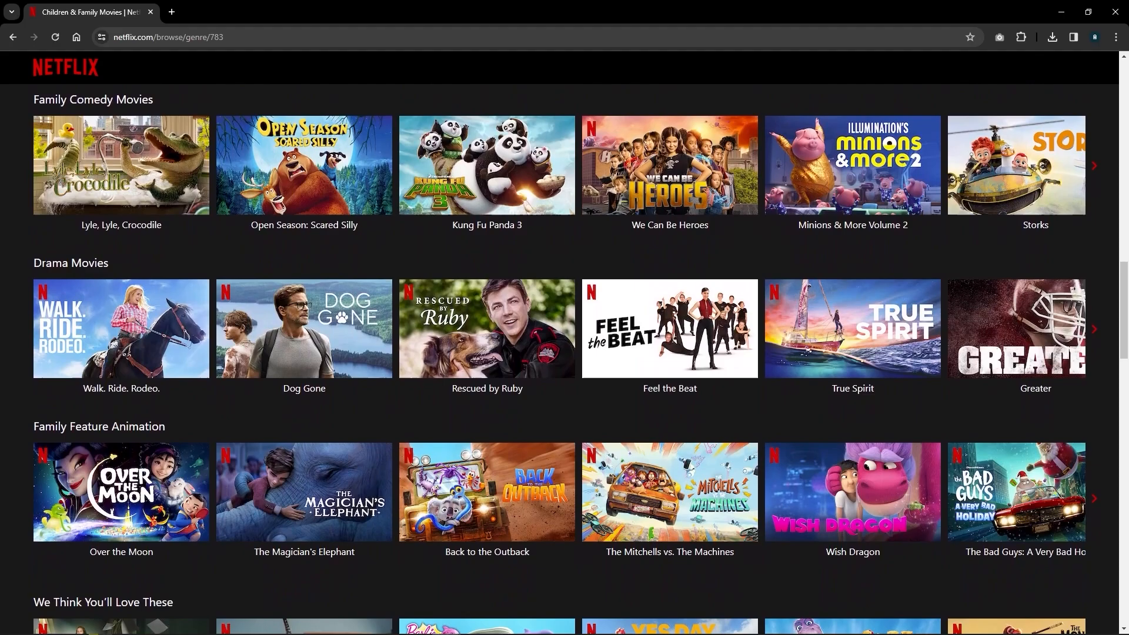
pyautogui.scroll(-3)
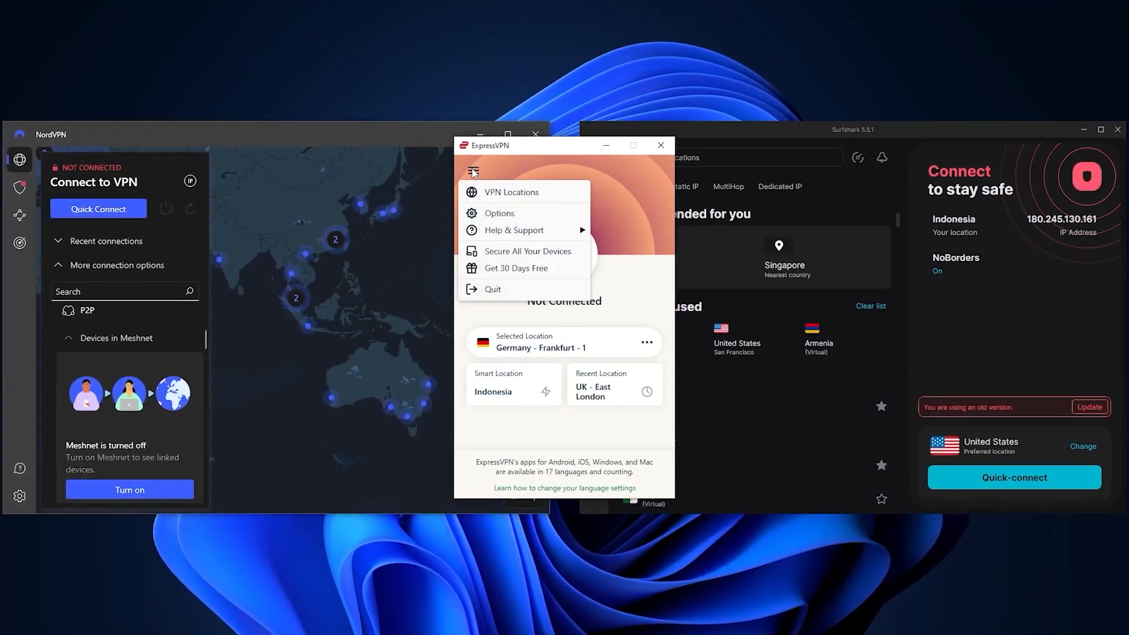
# - Scroll ExpressVPN locations, view NordVPN's Kill Switch settings, then Surfshark's Locations tab
pyautogui.click(498, 212)
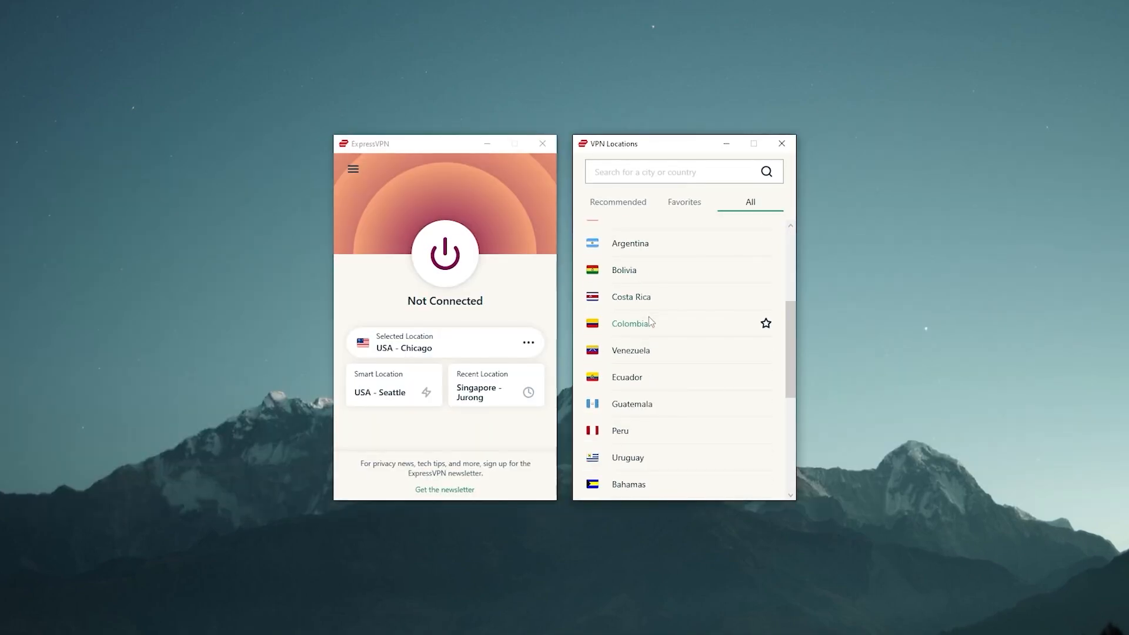
pyautogui.scroll(-3)
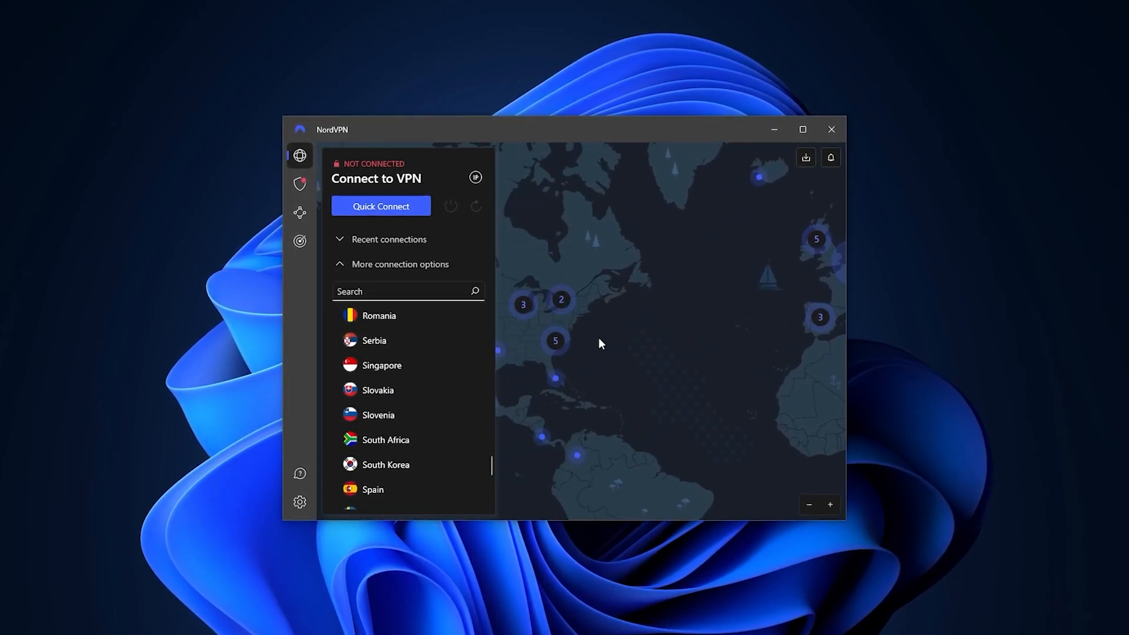
pyautogui.click(299, 501)
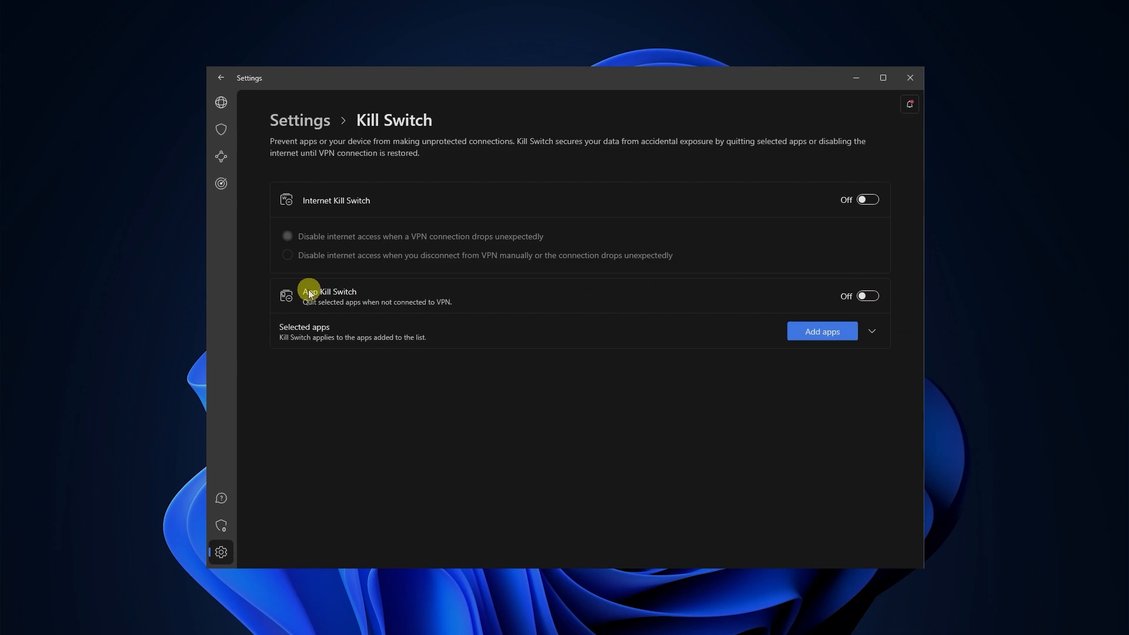
pyautogui.click(223, 160)
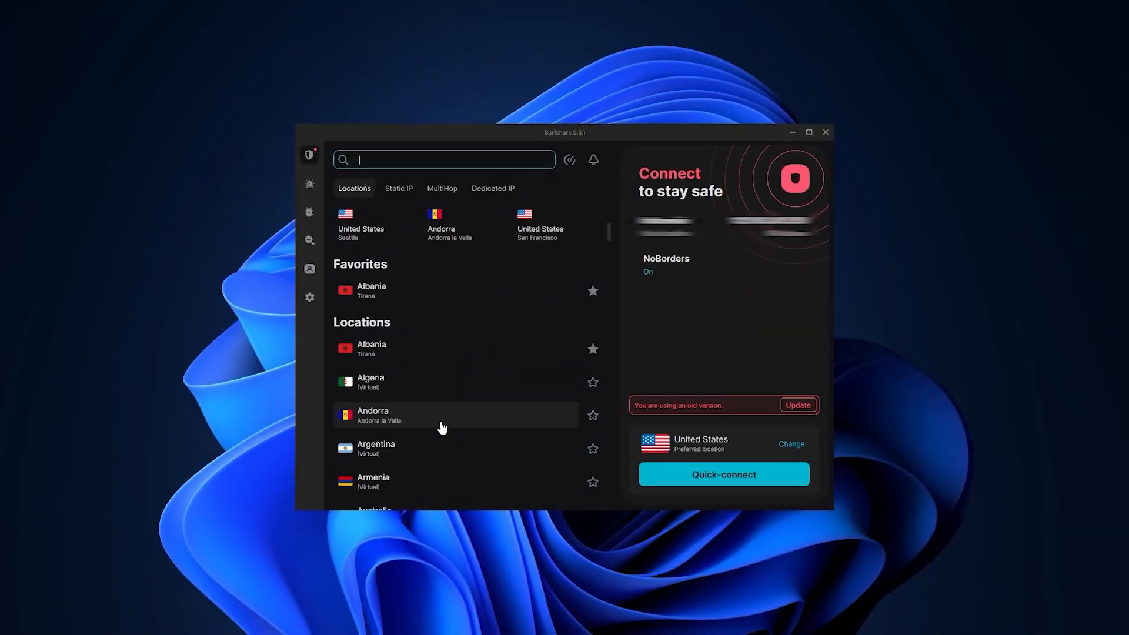
# - Scroll Surfshark's locations down to show Azerbaijan through Brazil
pyautogui.scroll(-3)
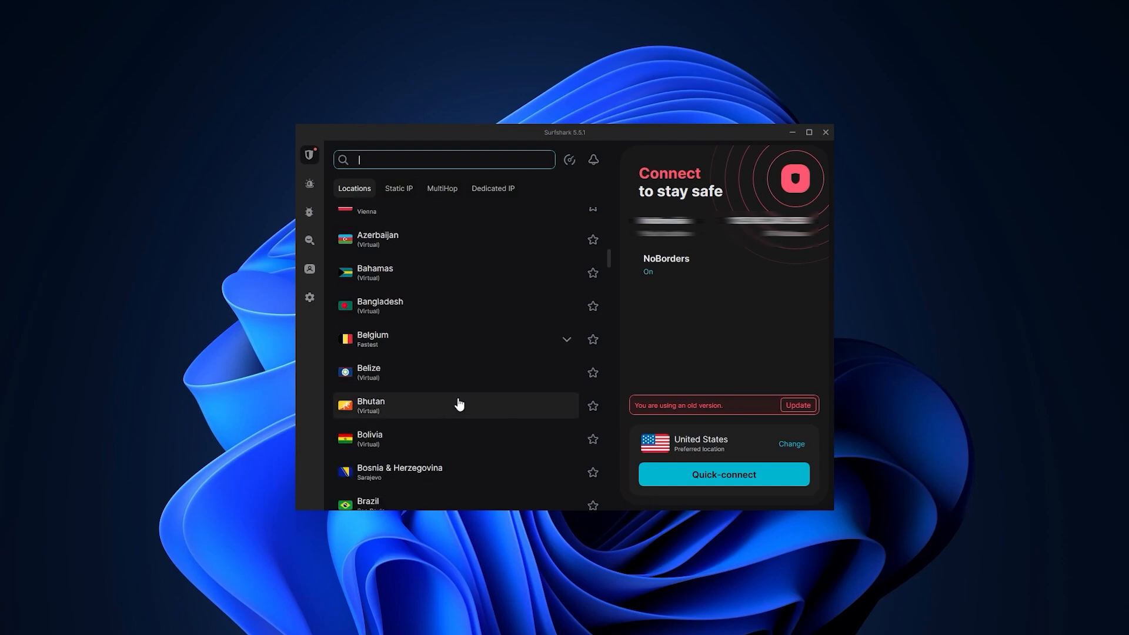
pyautogui.moveTo(684, 468)
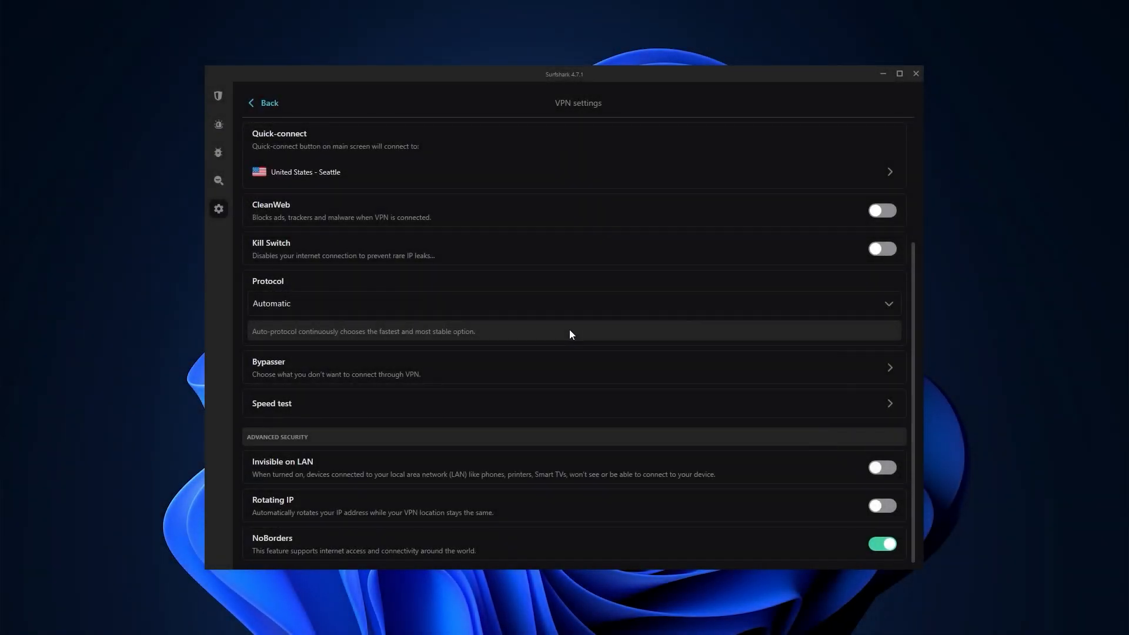
pyautogui.moveTo(595, 269)
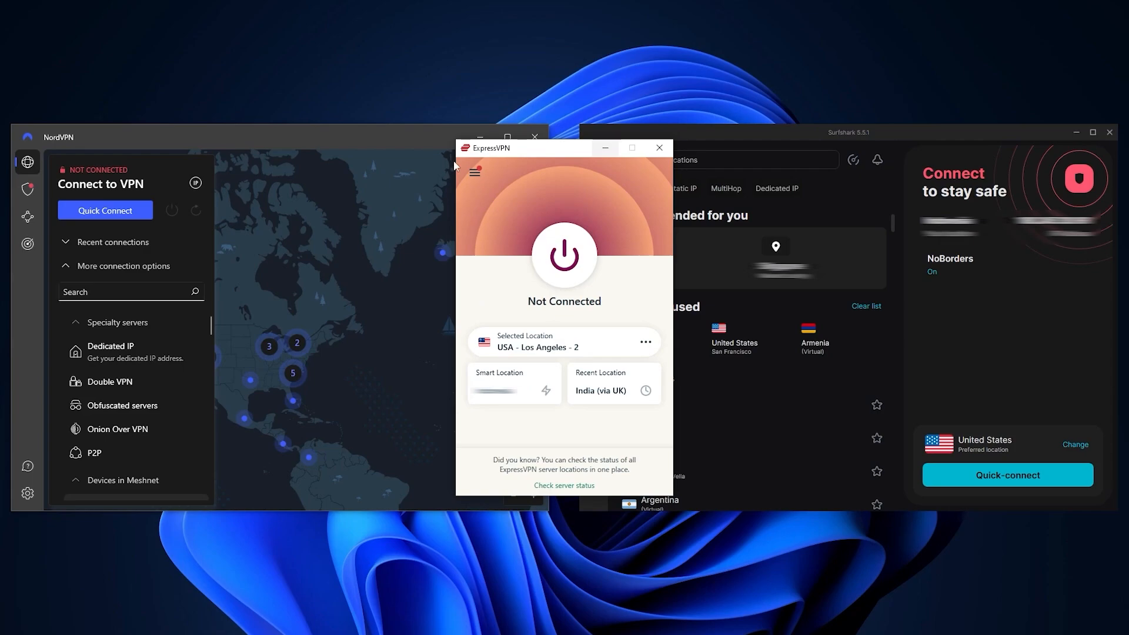
pyautogui.moveTo(535, 137)
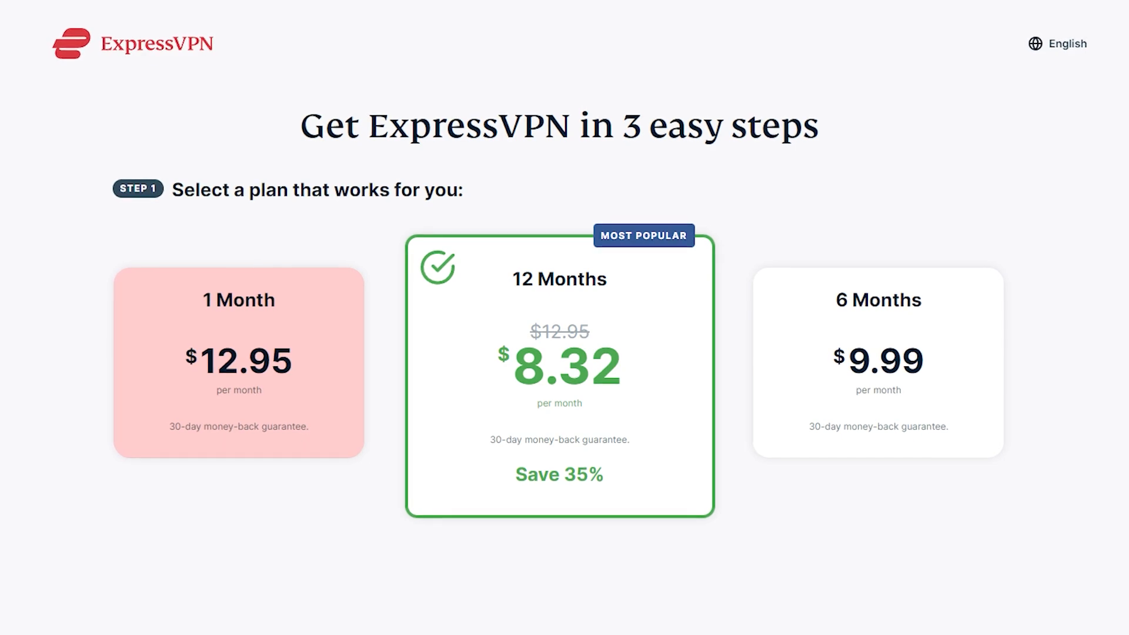
# - Open Automatic Renewal Settings showing the $12.95 monthly plan
pyautogui.click(881, 363)
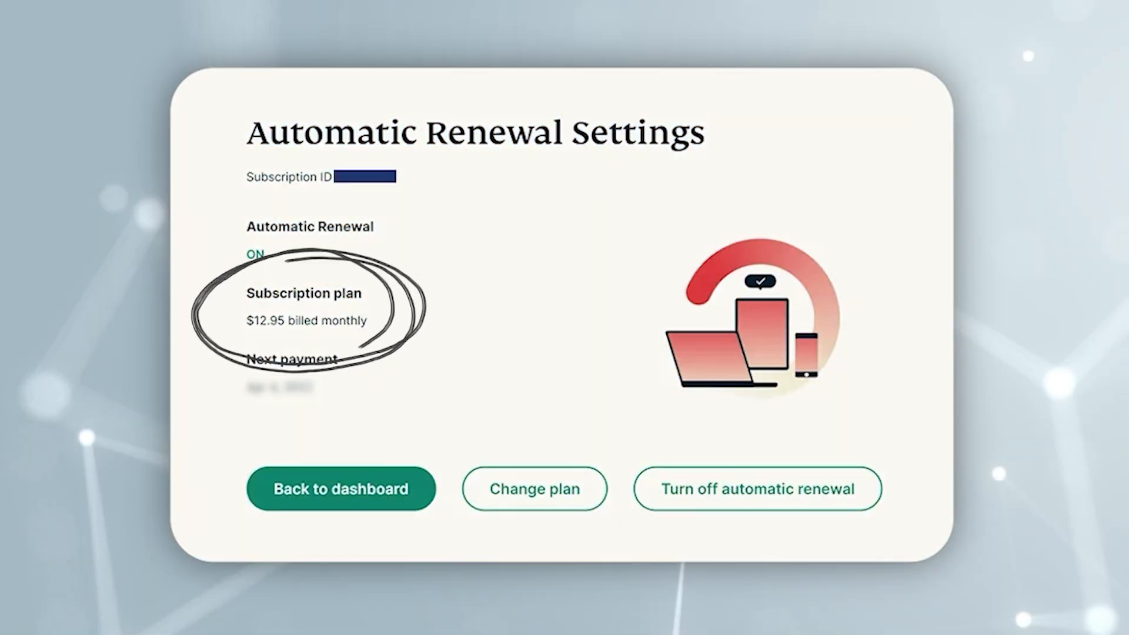
# - Open the SPECIALDEAL order page: 12 months plus 3 free at $6.67/month
pyautogui.click(535, 489)
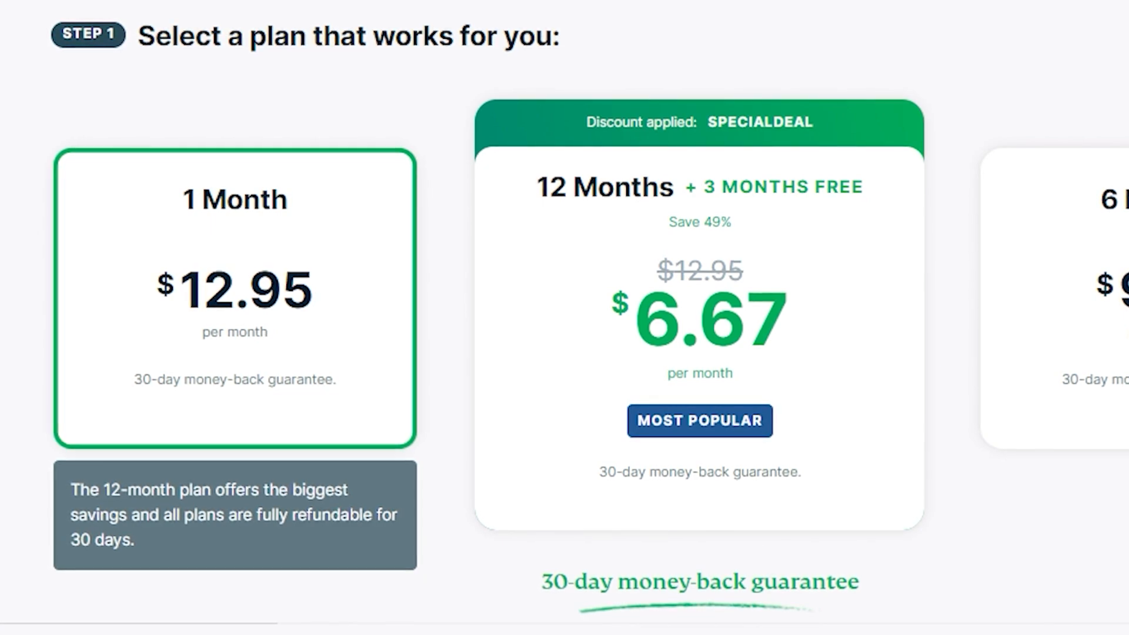
# - Close the pricing page and bring back the three VPN apps side by side
pyautogui.click(233, 296)
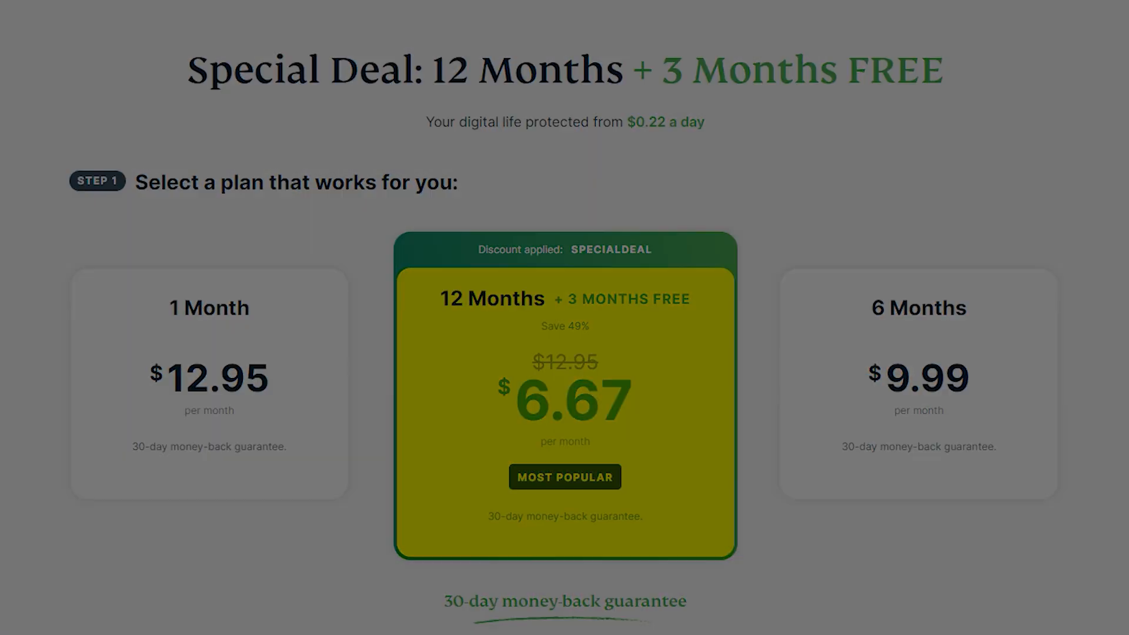
pyautogui.click(565, 601)
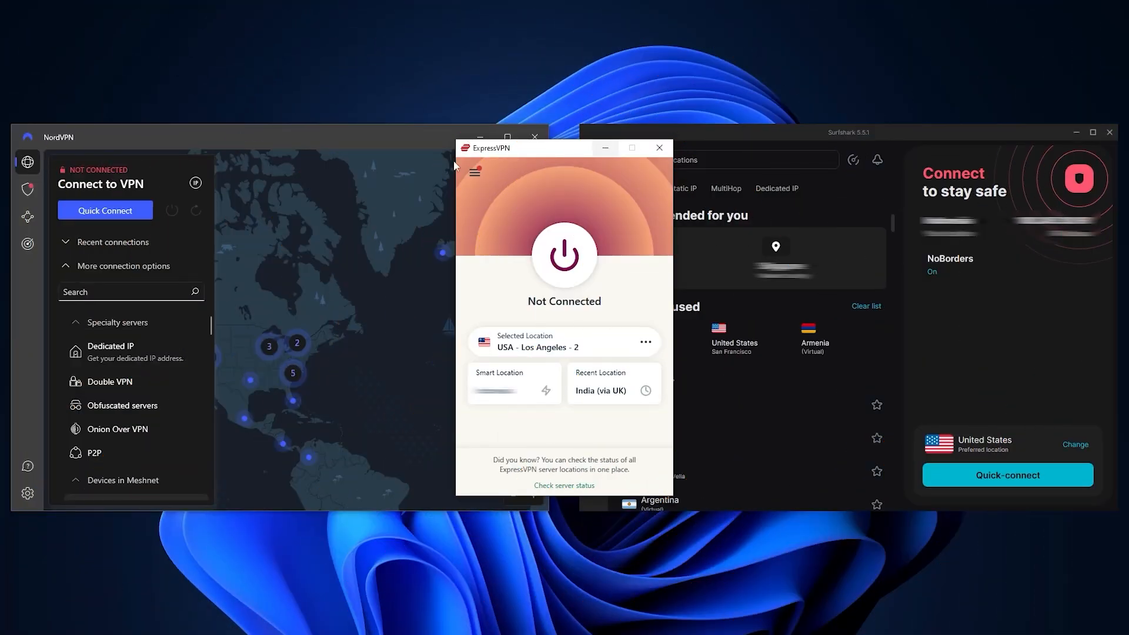
pyautogui.moveTo(304, 250)
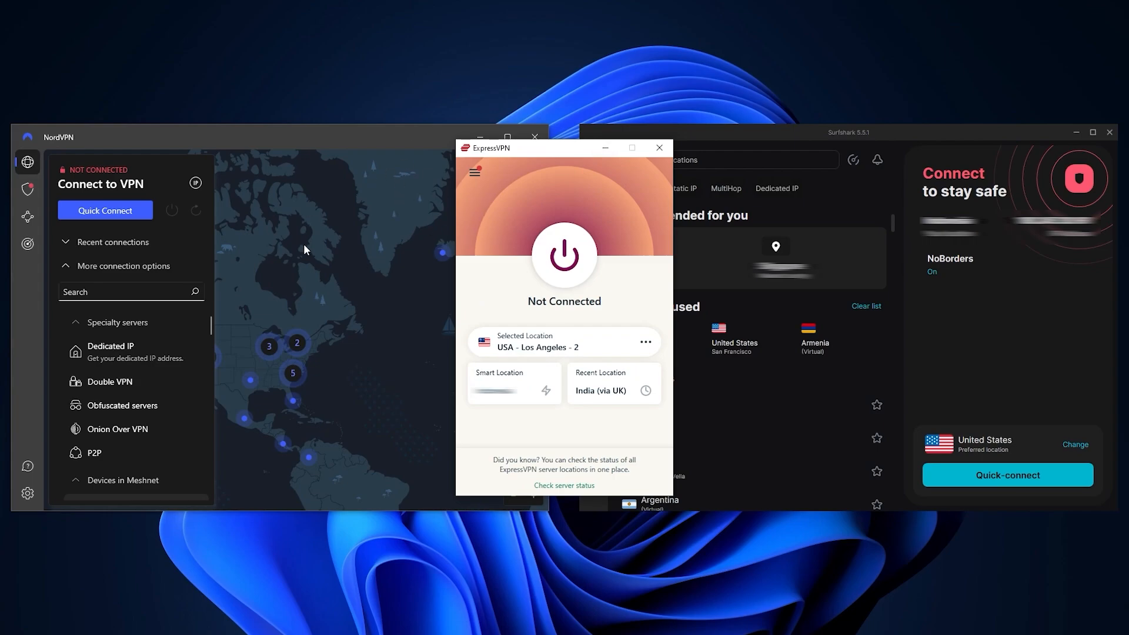
pyautogui.moveTo(535, 156)
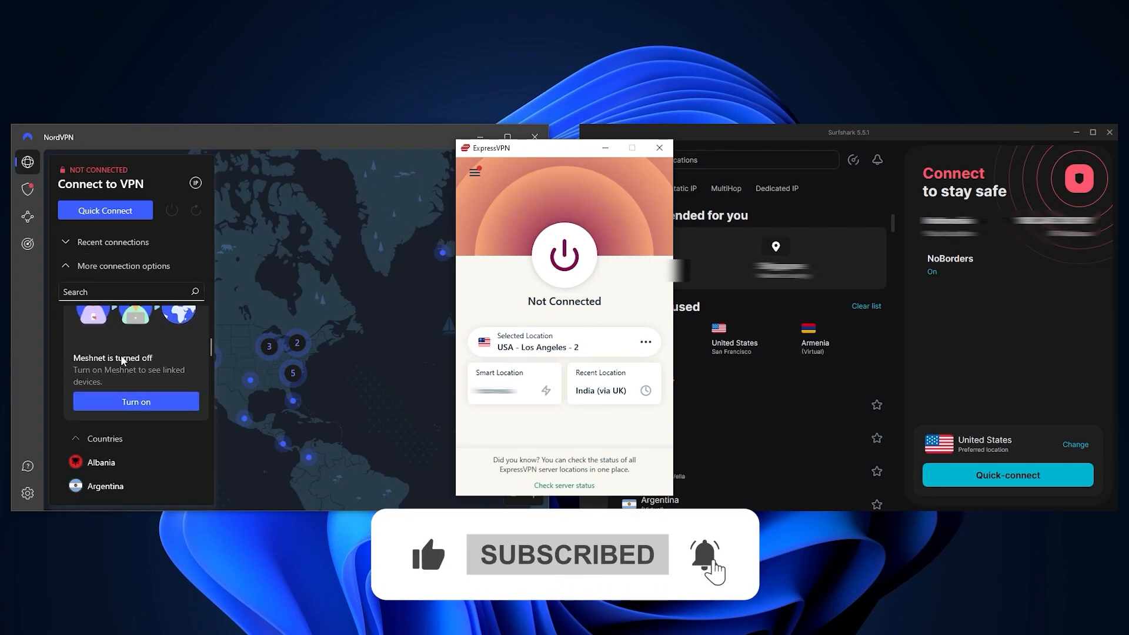
pyautogui.scroll(-3)
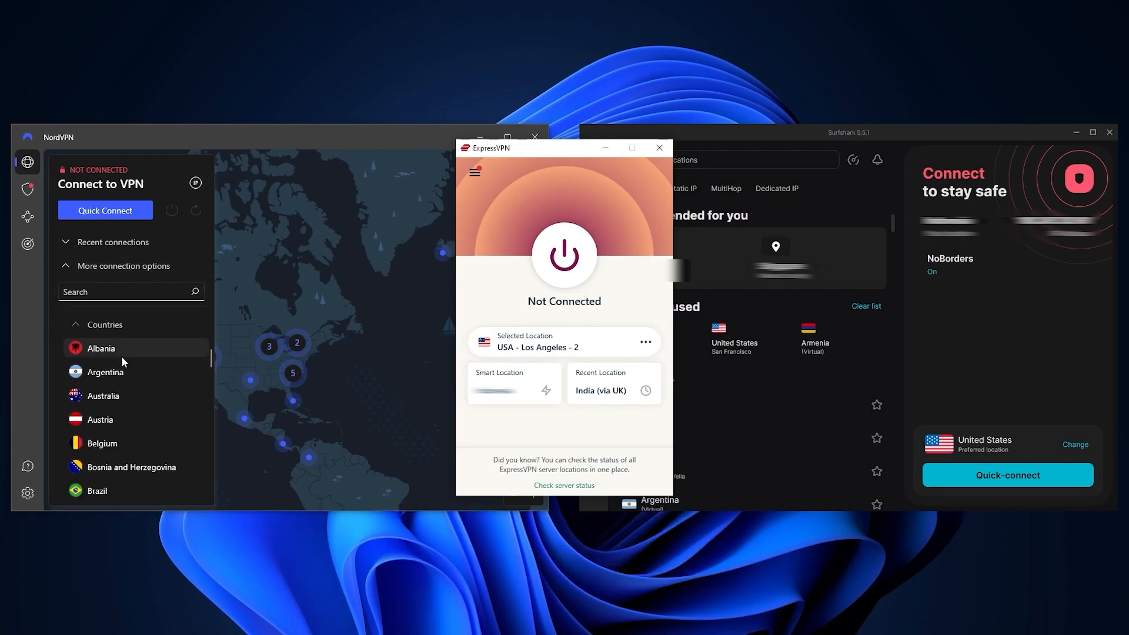
pyautogui.scroll(-3)
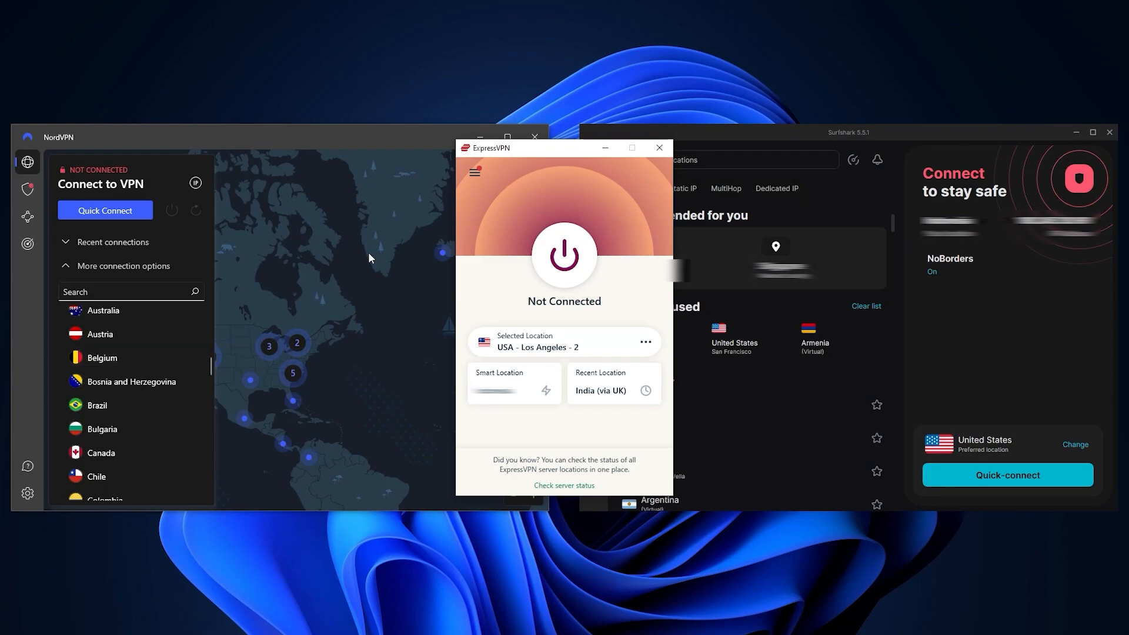